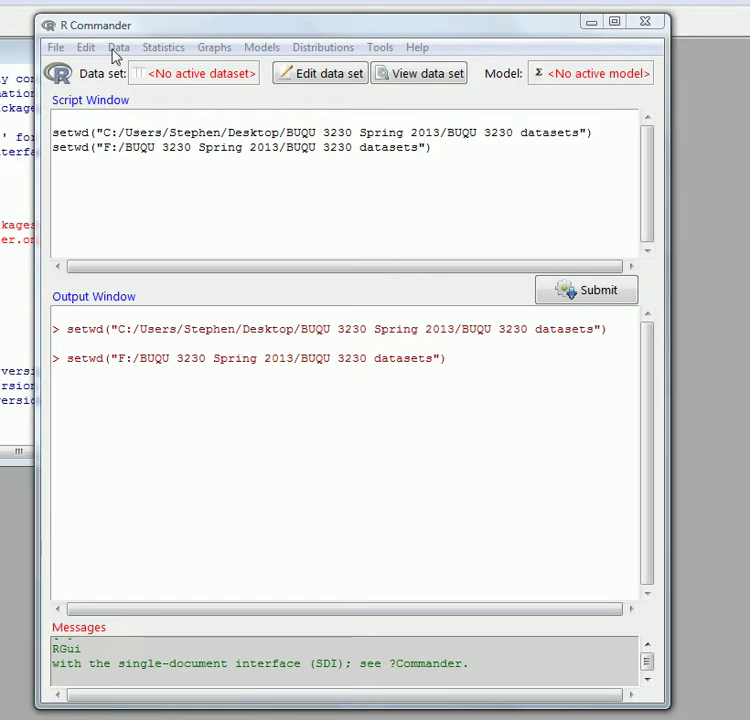
- Start an Excel import into a new data set named NCP
left_click(118, 47)
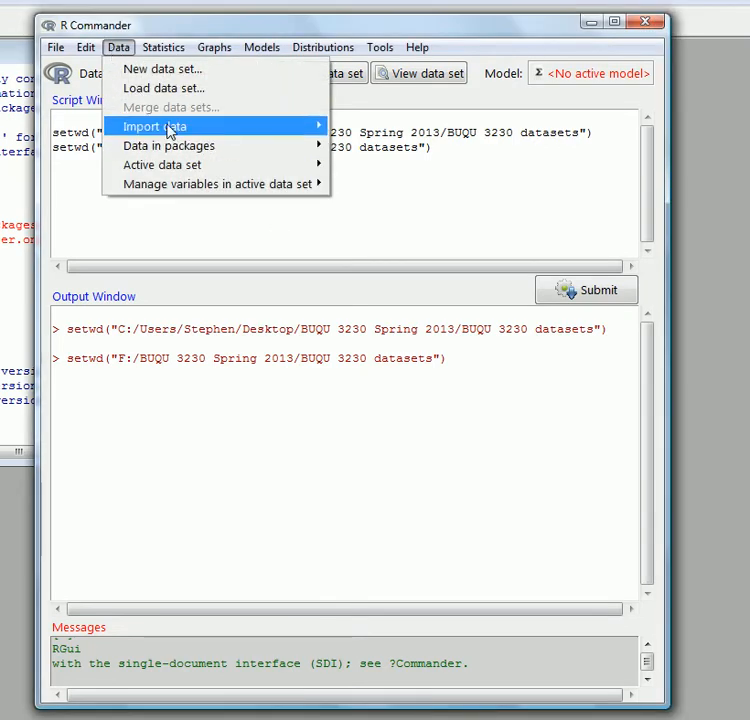
mouse_move(406, 203)
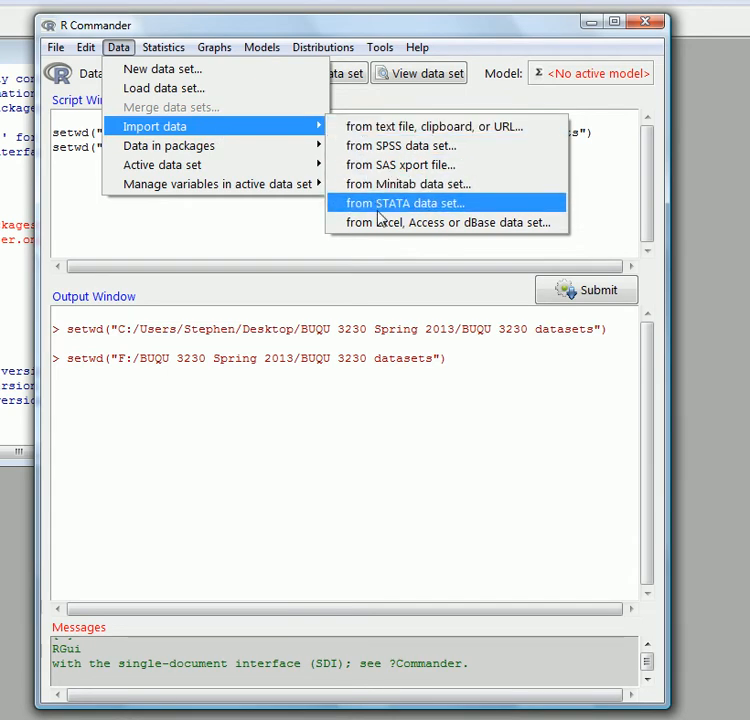
left_click(447, 222)
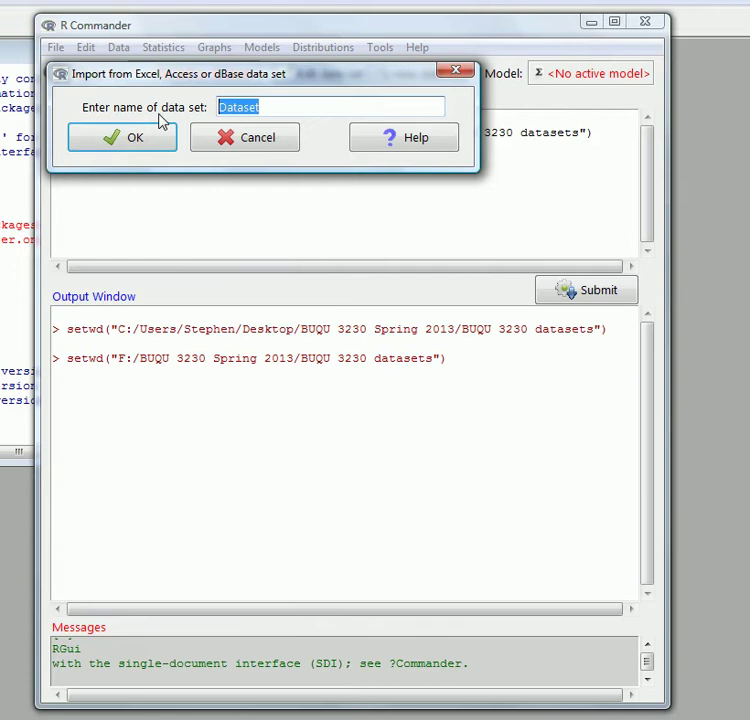
type("NCP")
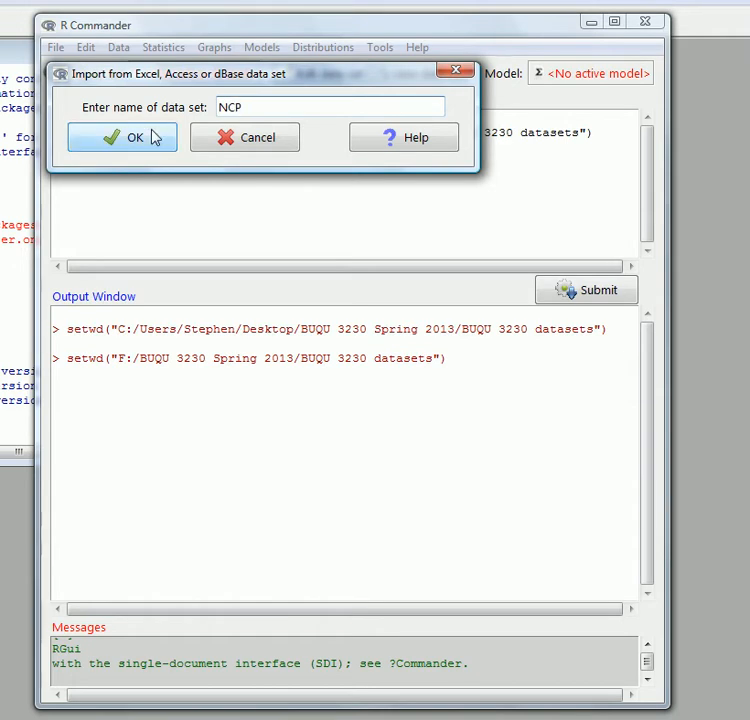
left_click(120, 137)
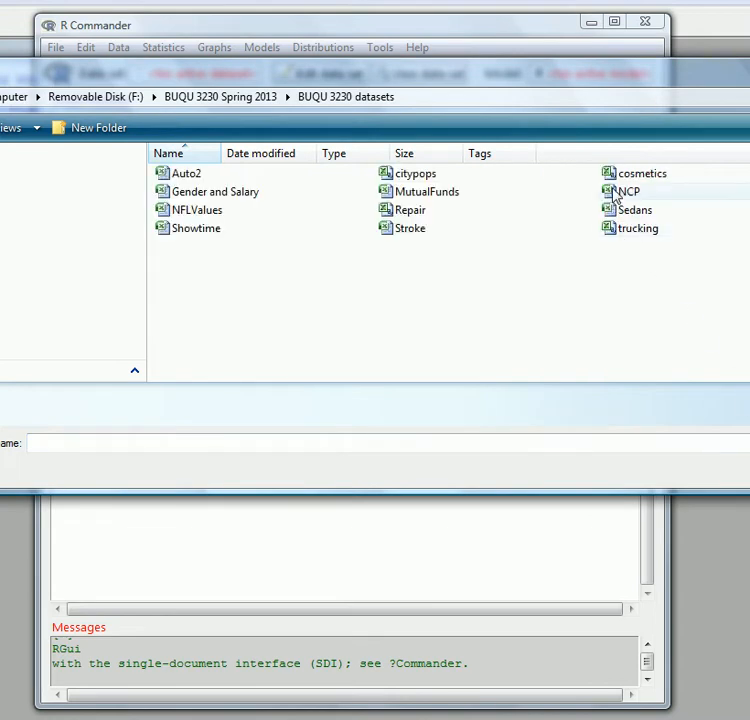
- Pick the NCP workbook from the course datasets folder to import
left_click(623, 190)
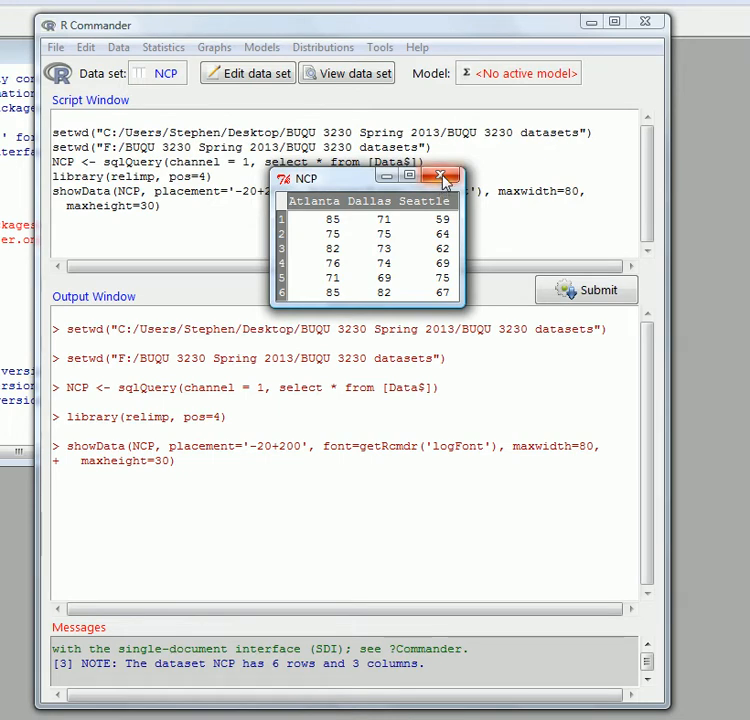
- Close the NCP viewer, browse the Statistics menu, then reach the Data menu
left_click(444, 178)
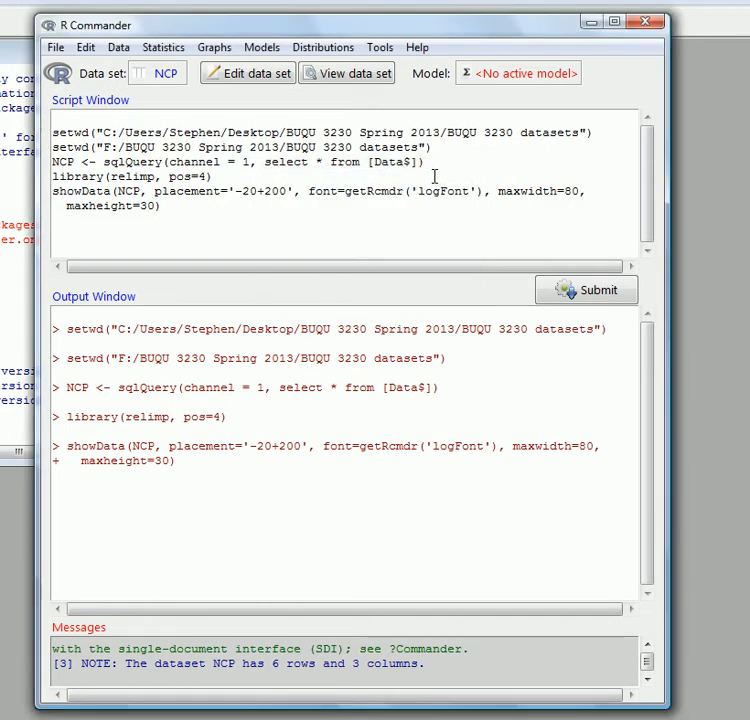
mouse_move(163, 47)
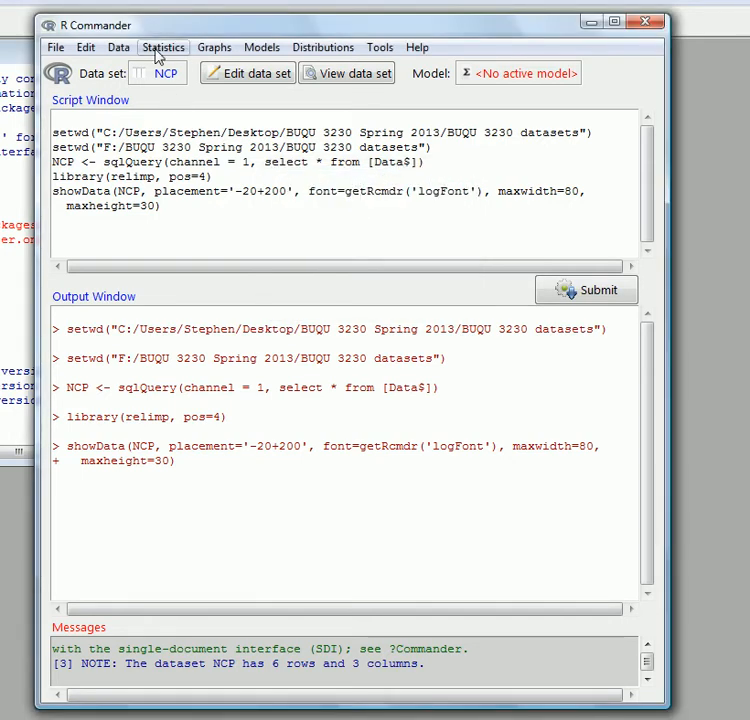
left_click(166, 47)
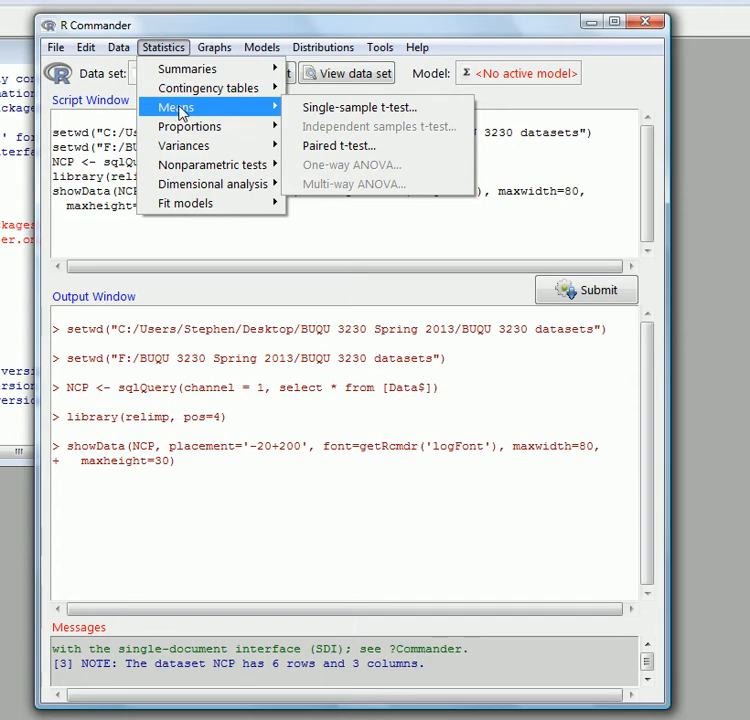
mouse_move(245, 110)
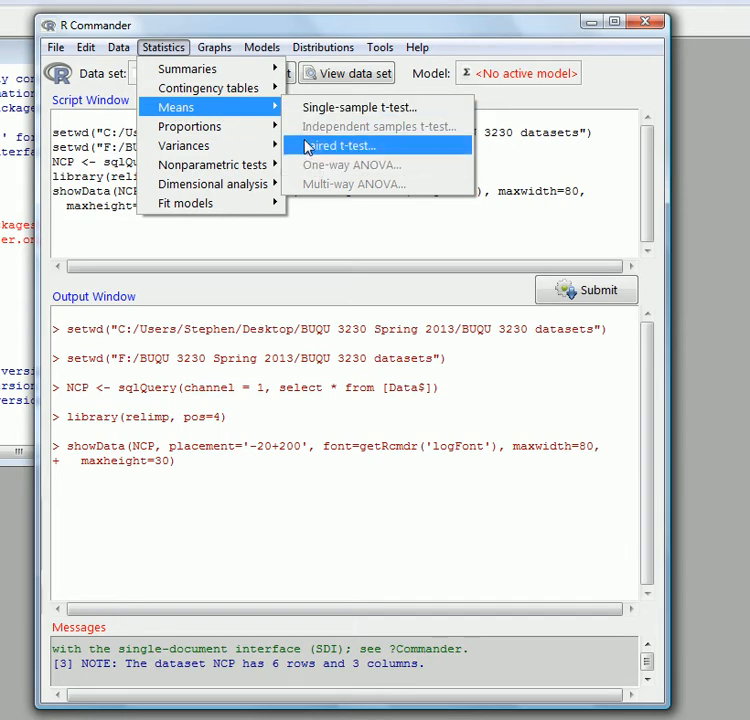
mouse_move(237, 107)
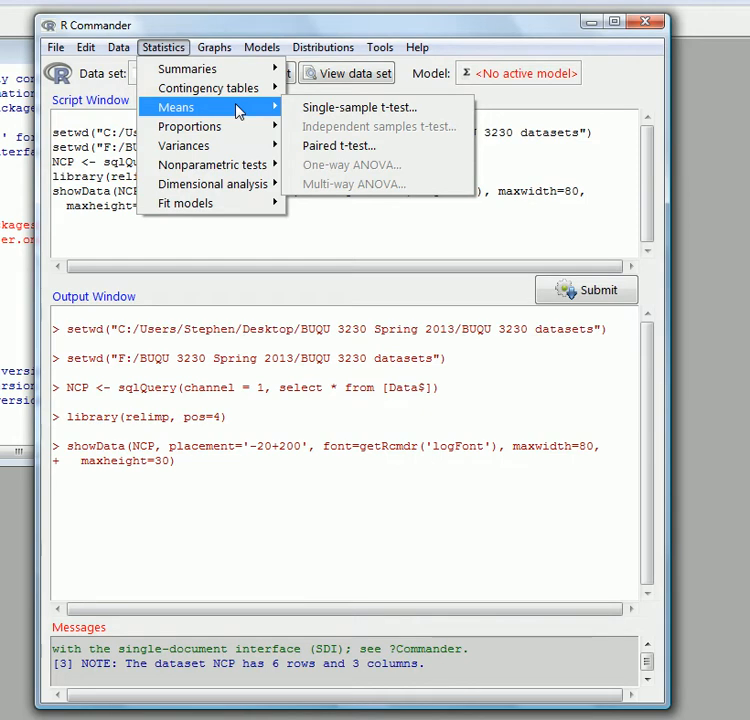
left_click(208, 124)
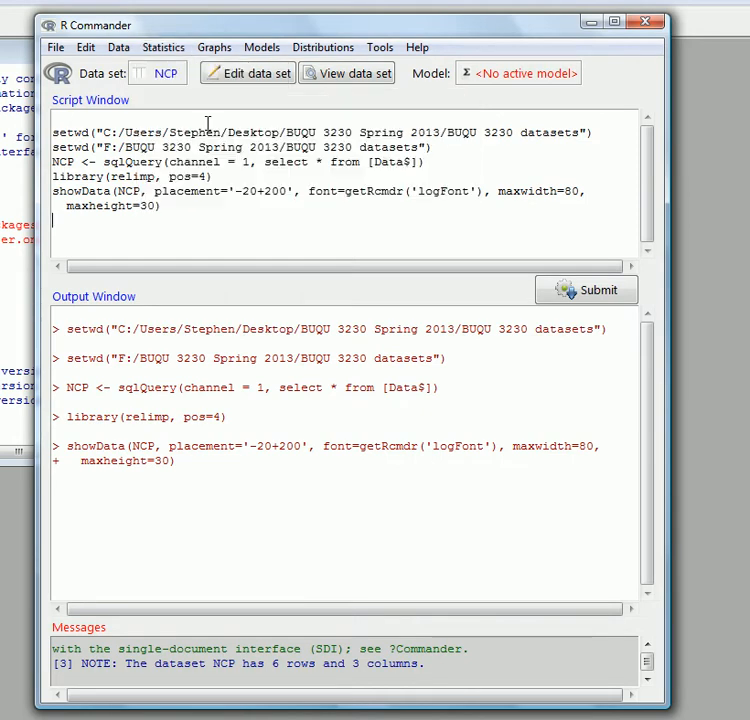
left_click(163, 47)
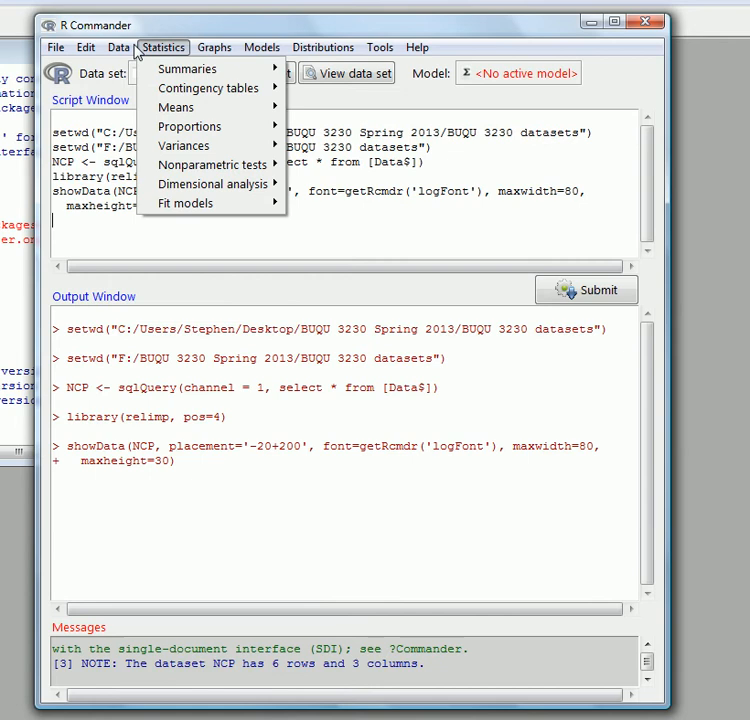
left_click(117, 47)
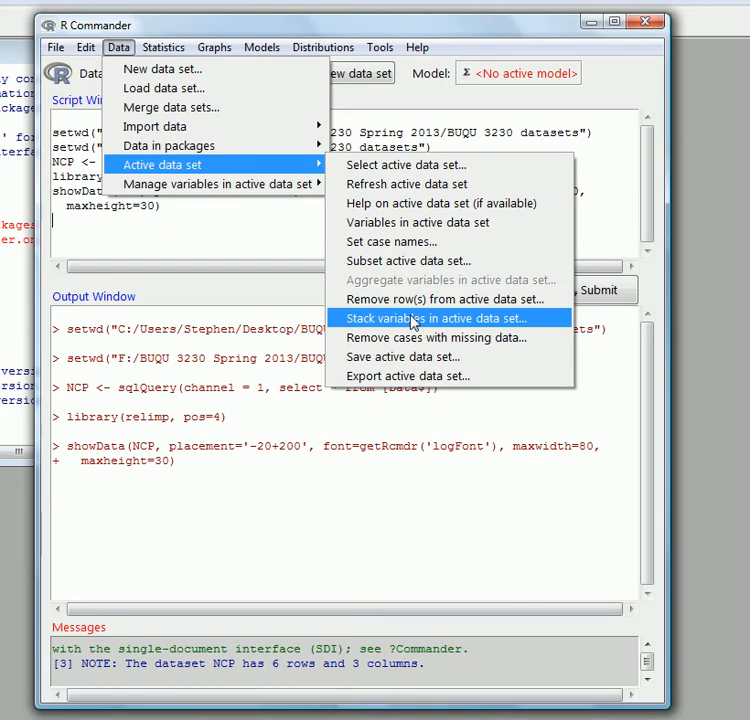
- Stack the city columns into NCP_stack with variable Time and factor Plant
left_click(434, 318)
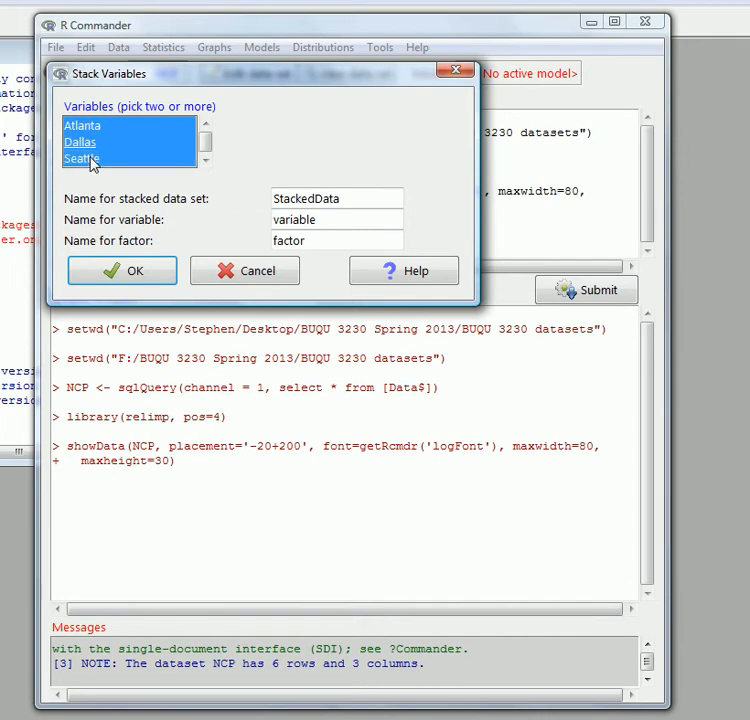
triple_click(335, 197)
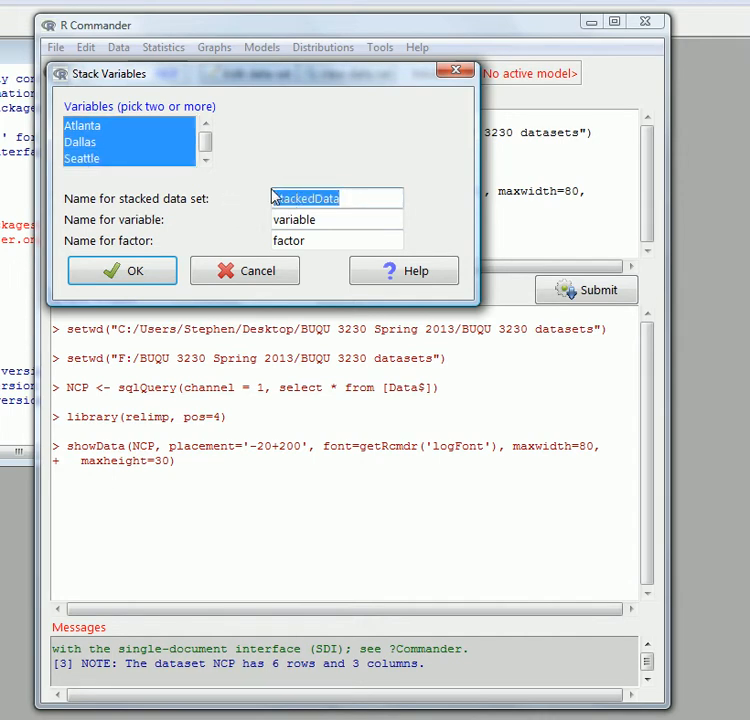
type("NC")
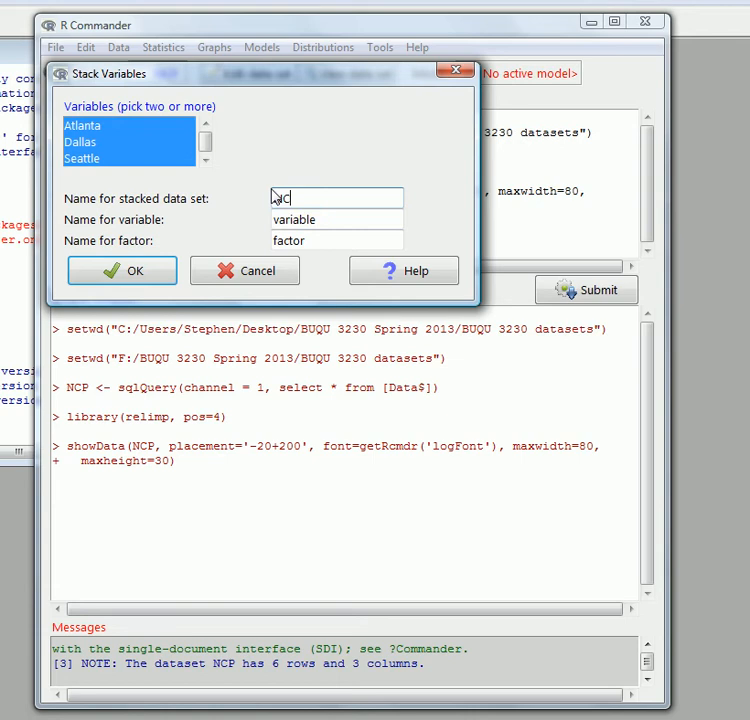
type("P_stack")
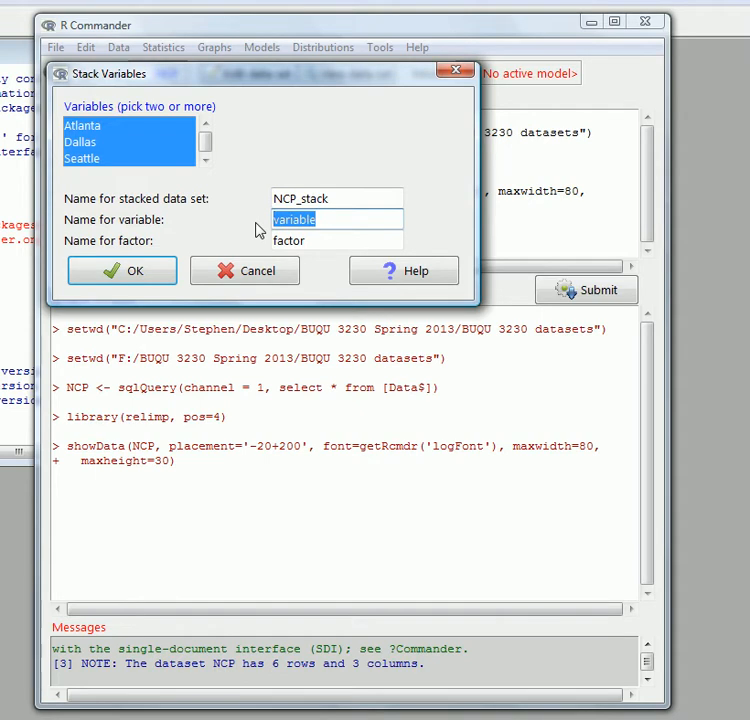
type("Time")
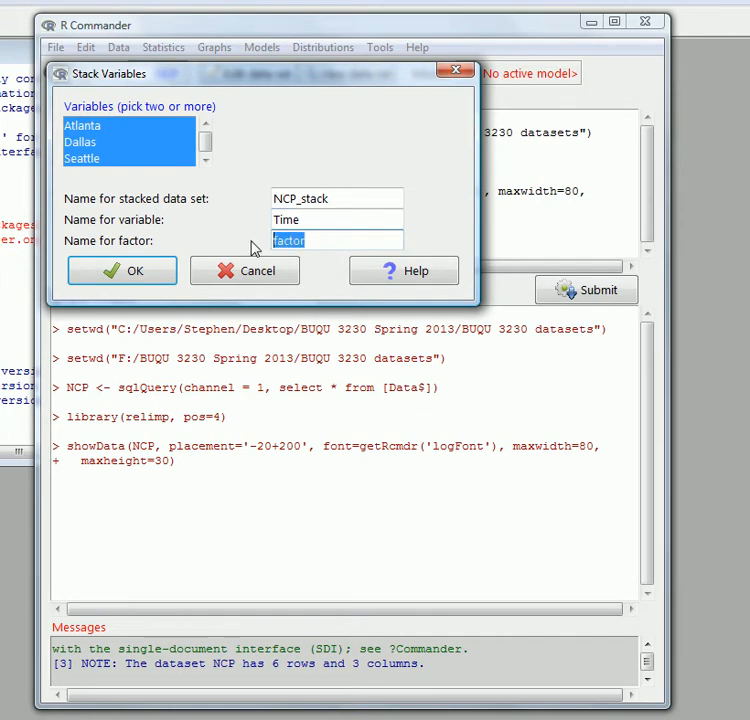
type("Plant")
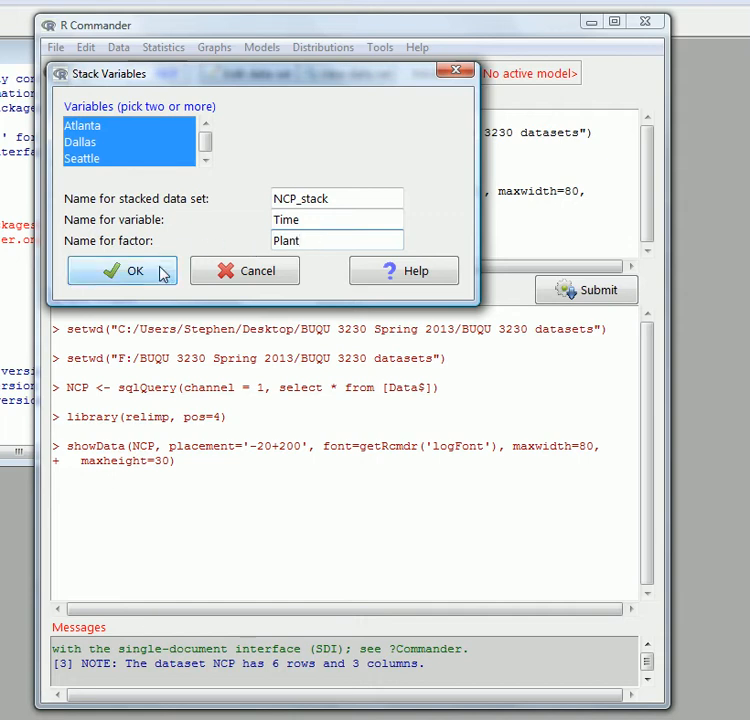
left_click(122, 270)
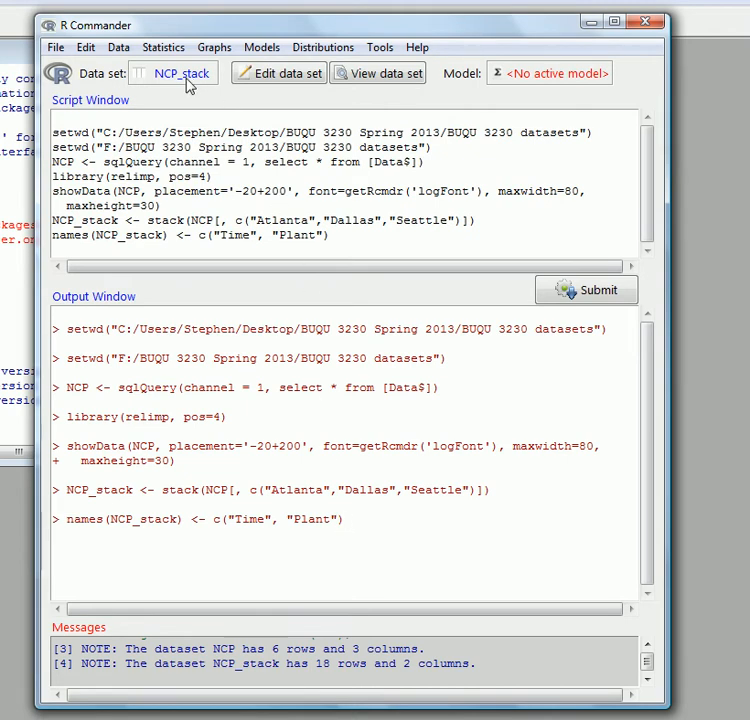
- View the contents of the NCP_stack data set
left_click(378, 73)
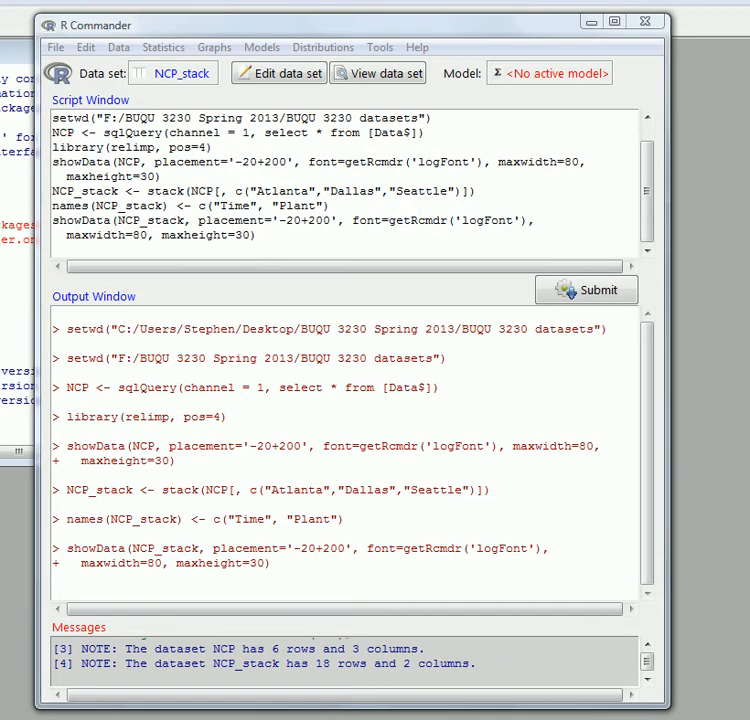
mouse_move(515, 405)
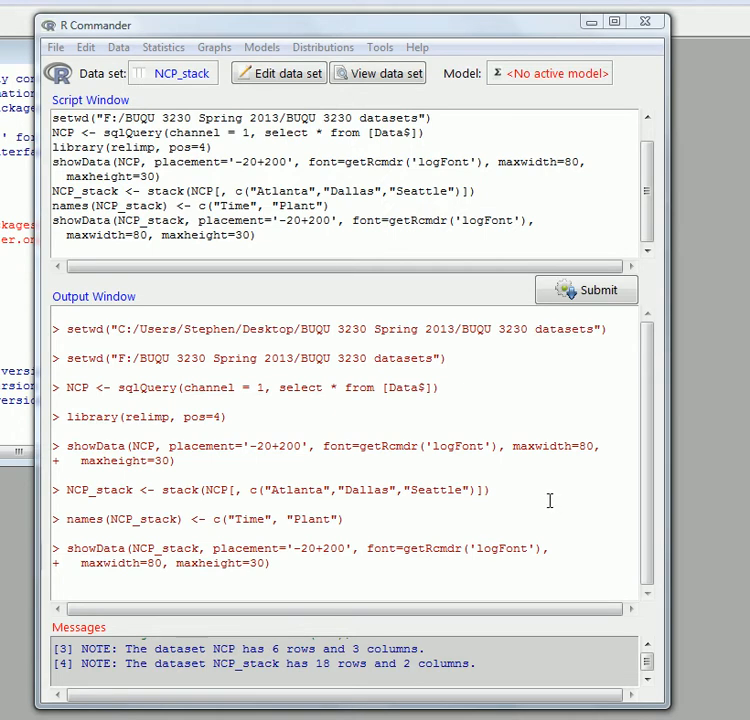
mouse_move(530, 501)
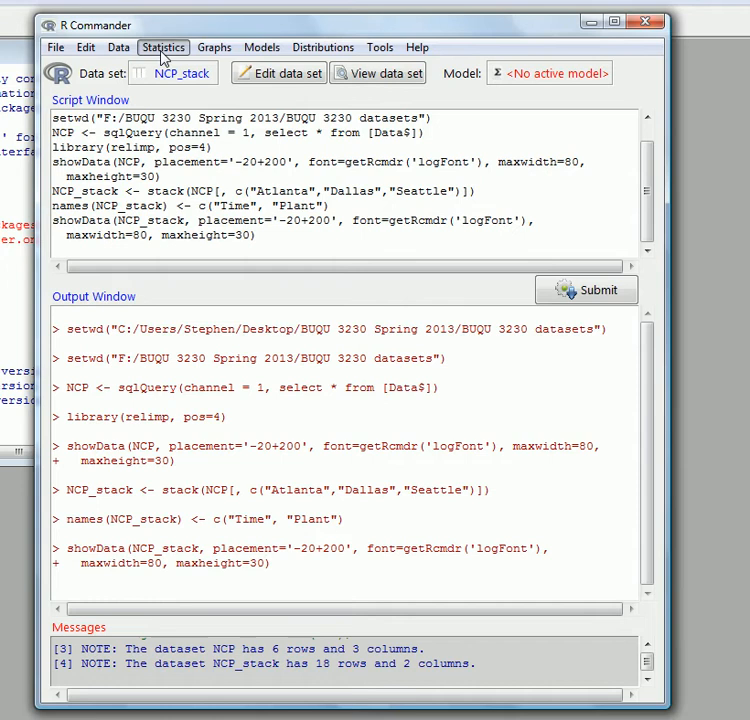
- Draw a Time boxplot grouped by Plant, flagging Dallas observation 12
left_click(213, 47)
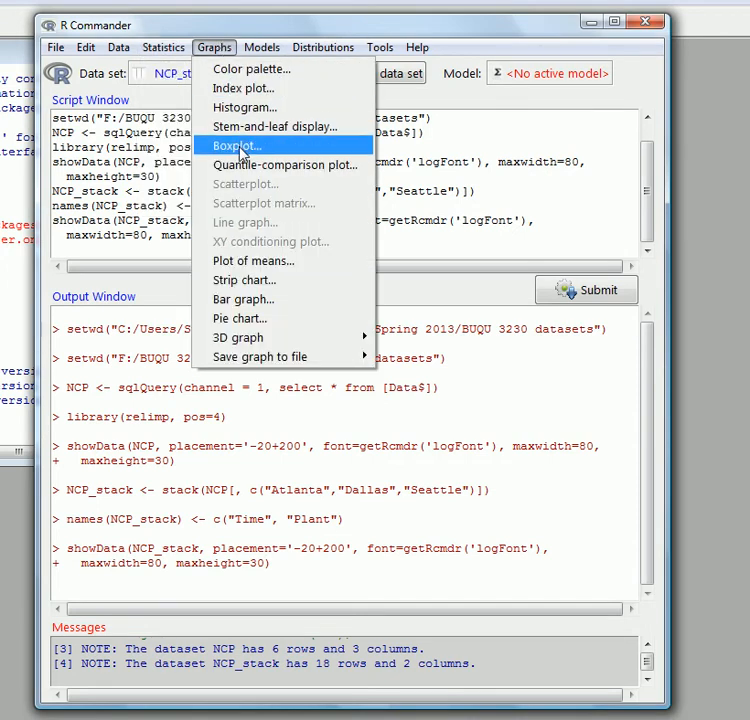
left_click(237, 145)
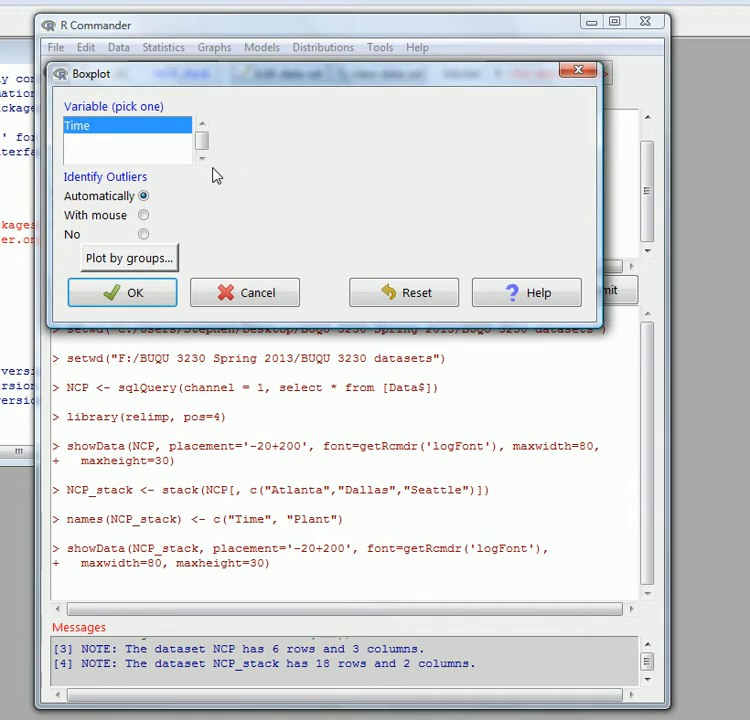
mouse_move(92, 130)
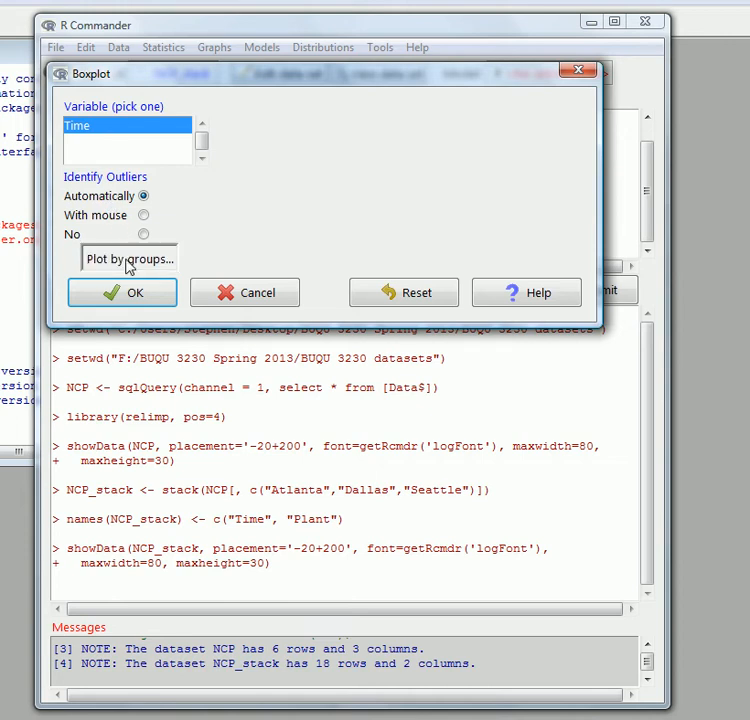
left_click(128, 259)
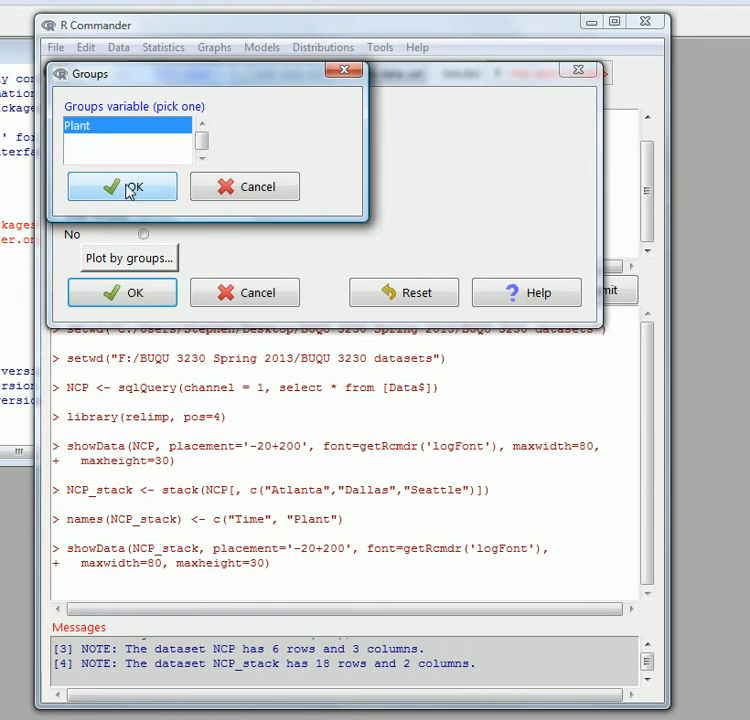
left_click(122, 187)
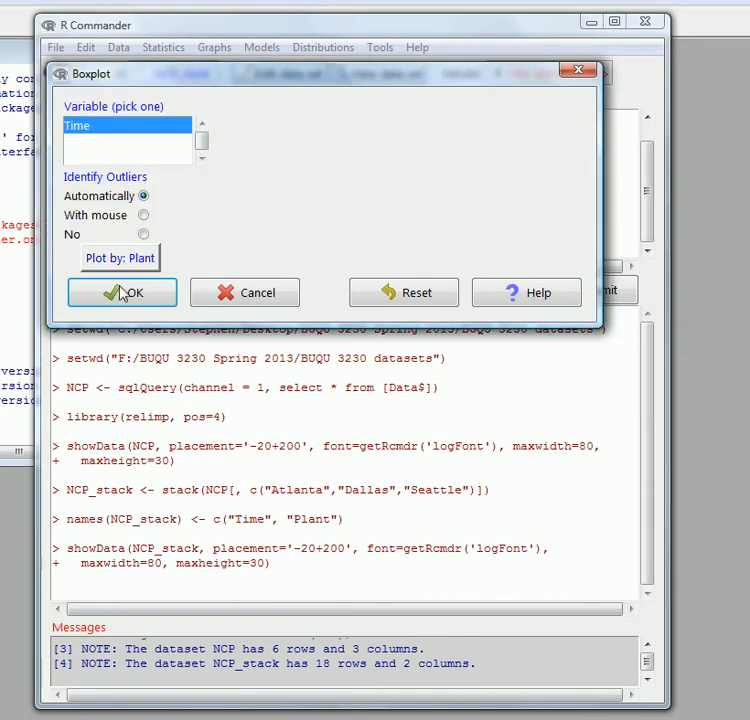
left_click(122, 292)
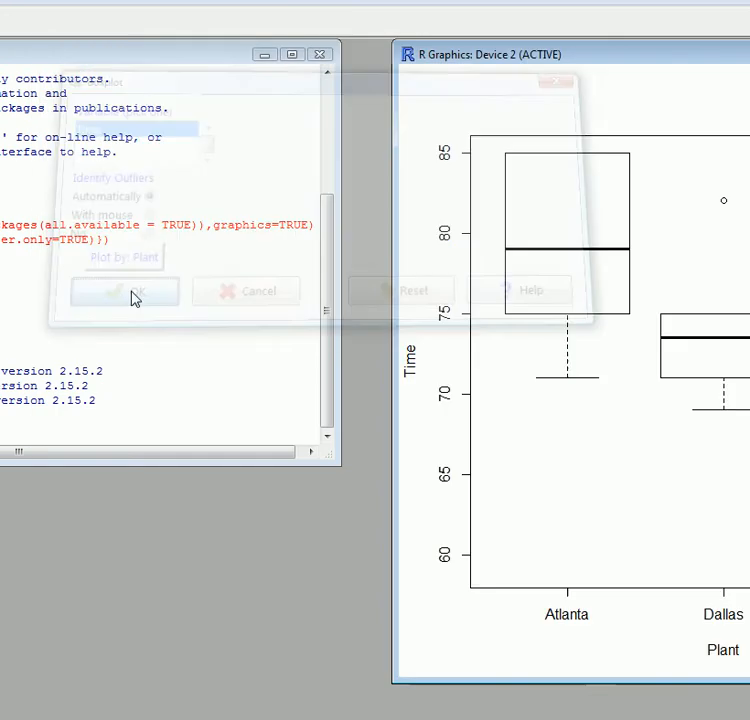
left_click(124, 290)
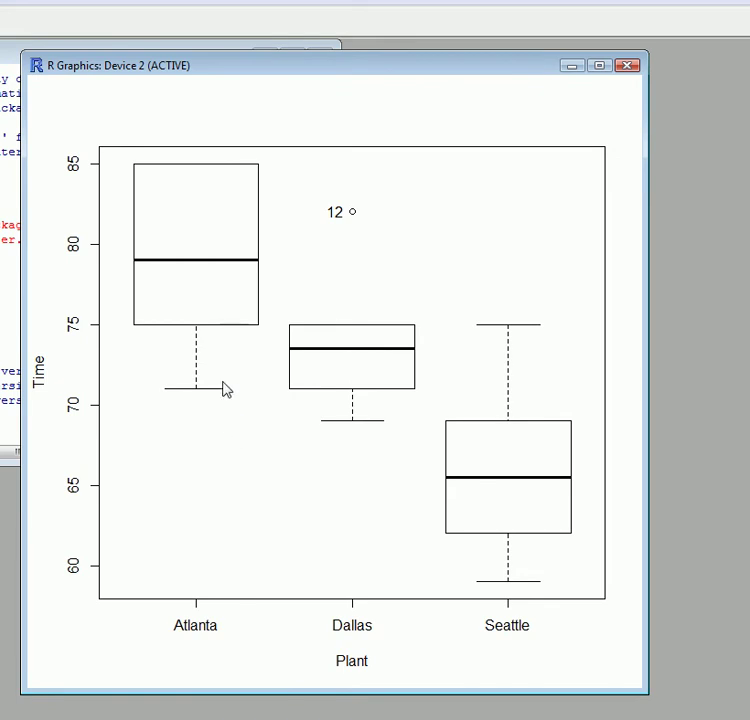
mouse_move(263, 373)
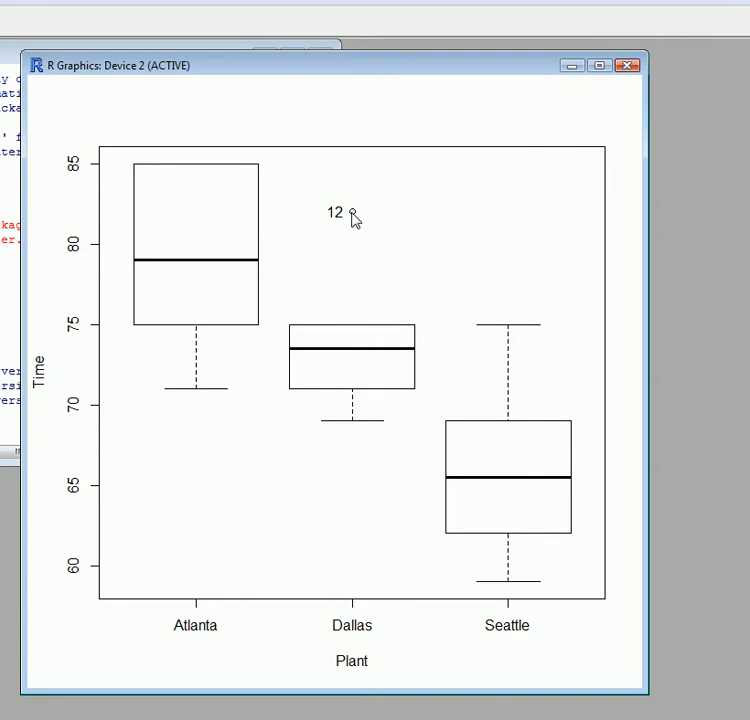
mouse_move(280, 713)
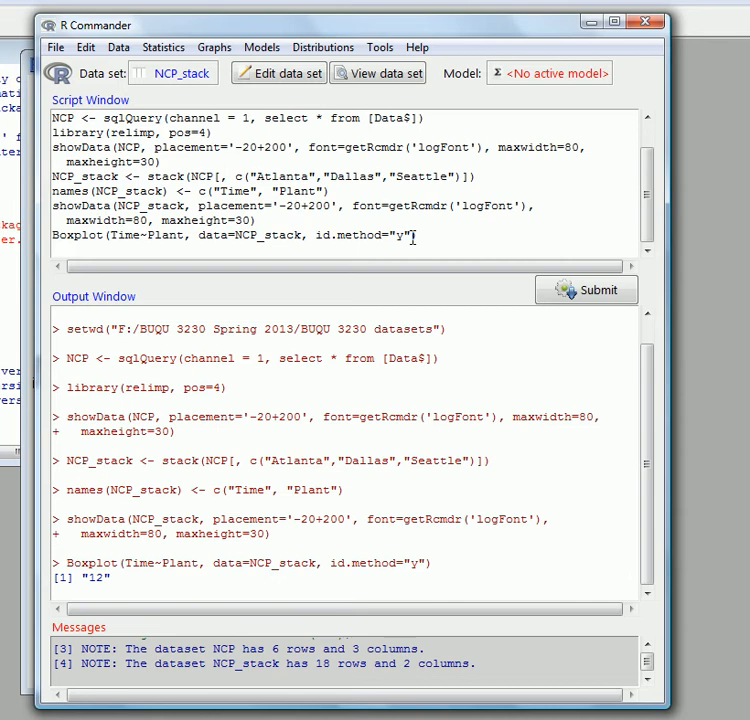
mouse_move(513, 246)
type(", ")
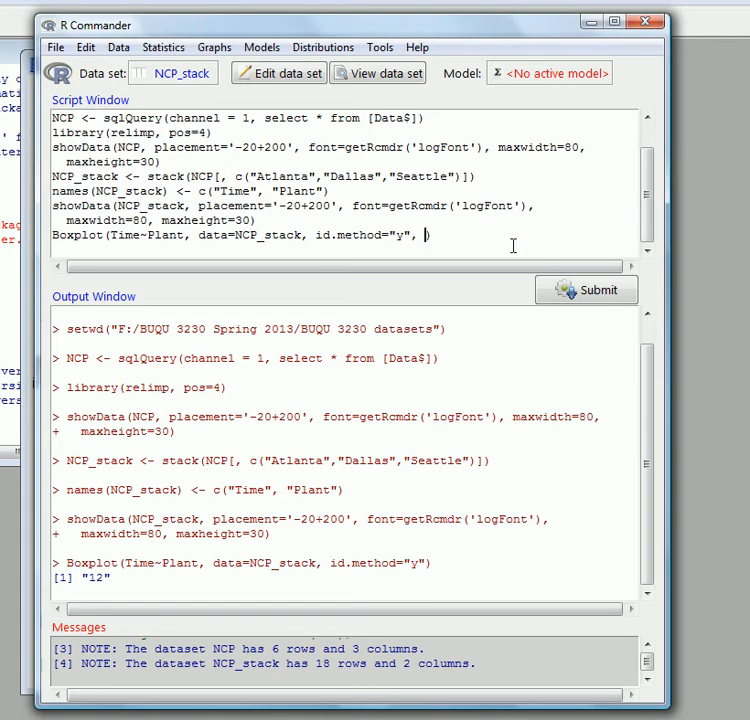
- Add main="Plant Times" to the Boxplot script line and submit it
type("main")
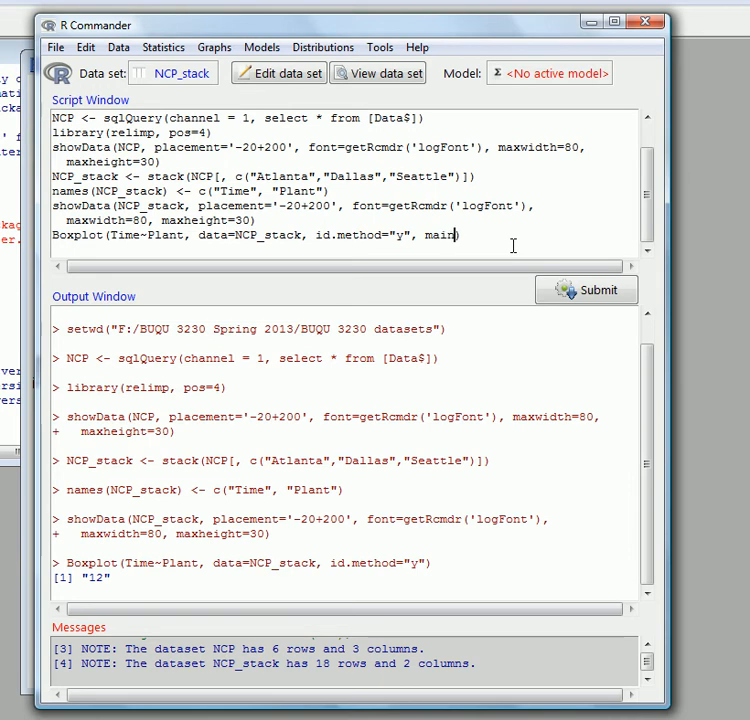
type("=\"")
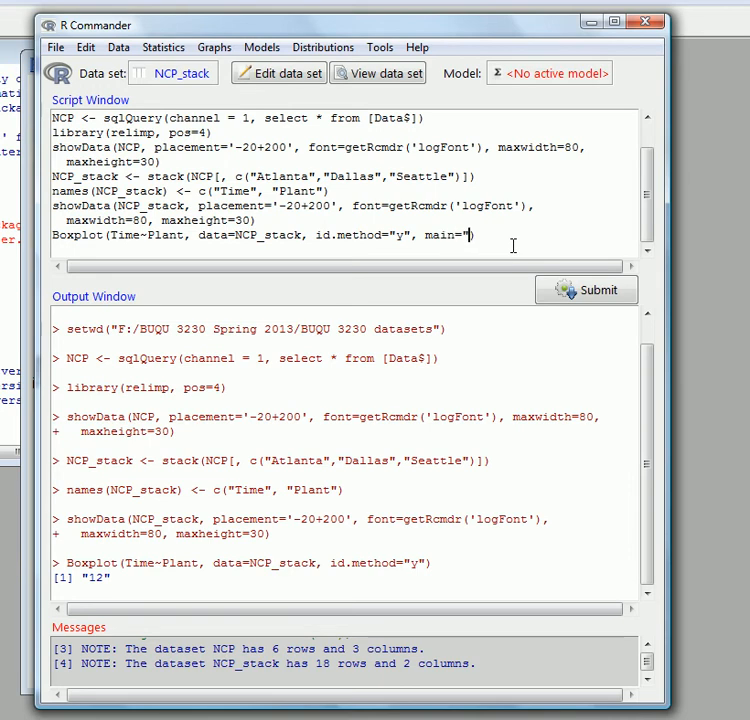
type("Plant Ti")
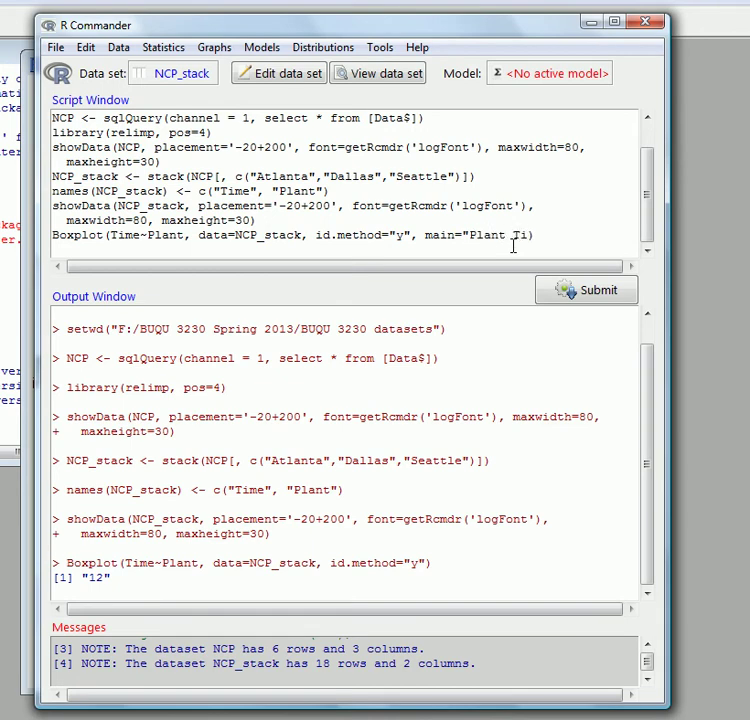
type("mes\"")
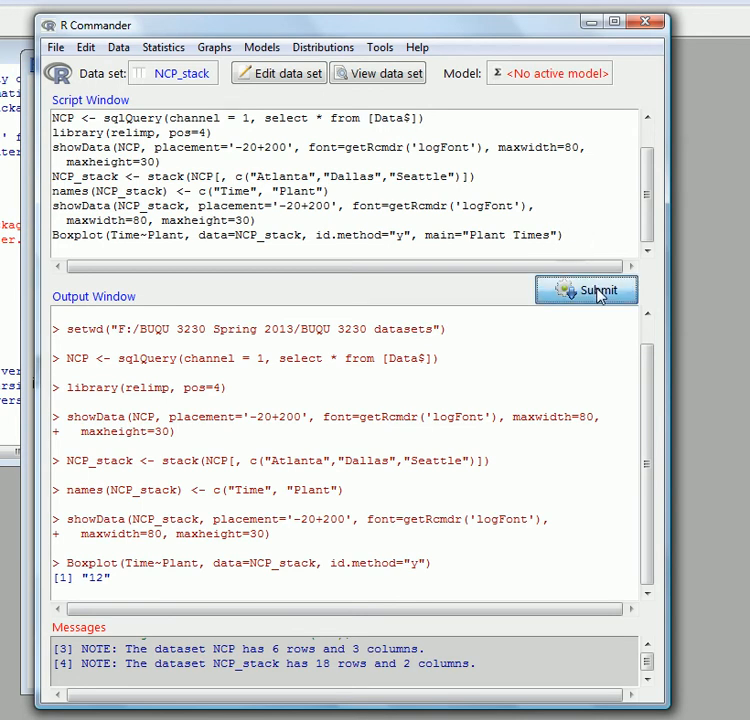
left_click(586, 290)
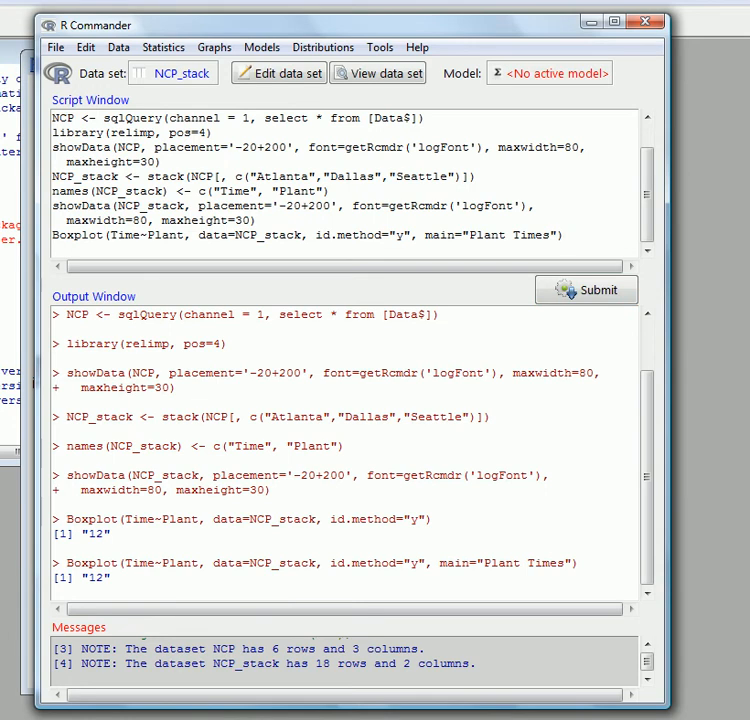
left_click(586, 290)
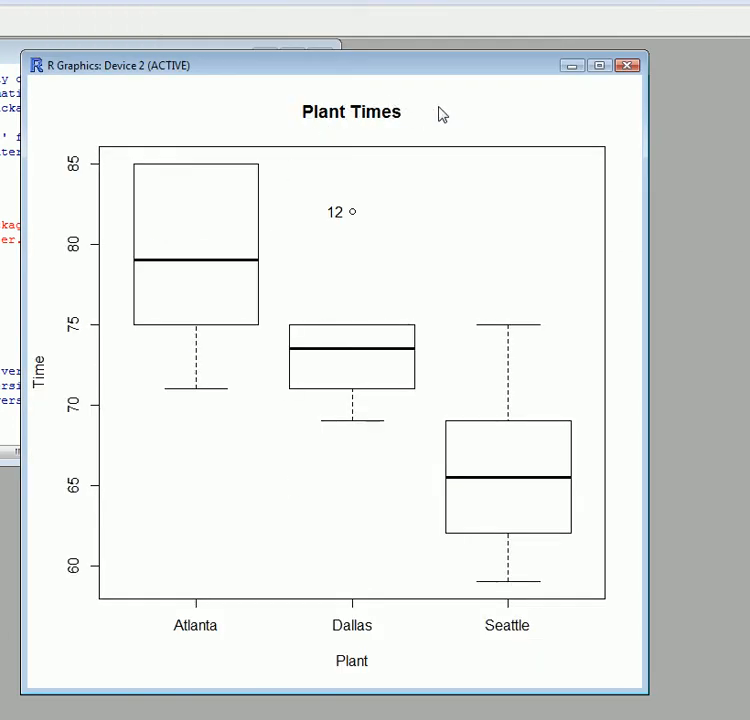
mouse_move(565, 88)
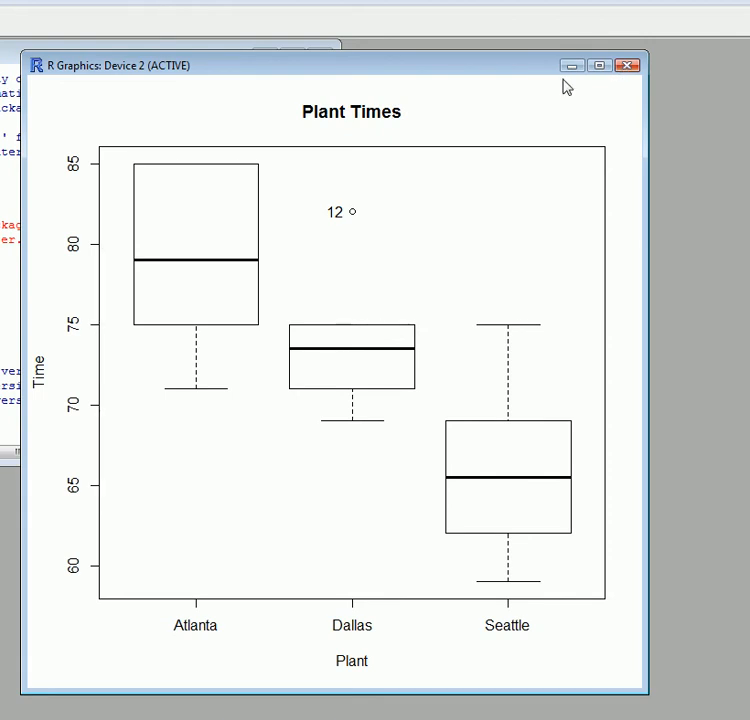
mouse_move(559, 97)
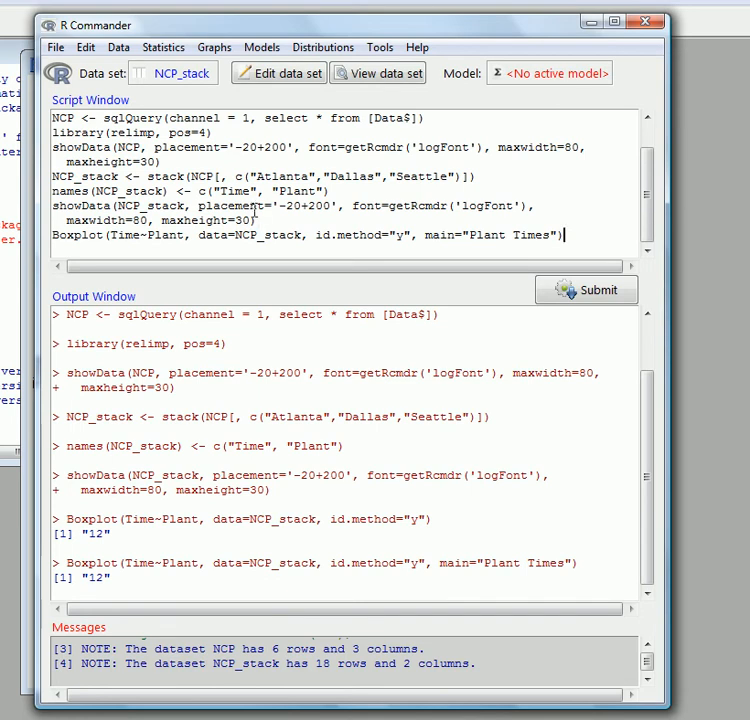
mouse_move(222, 123)
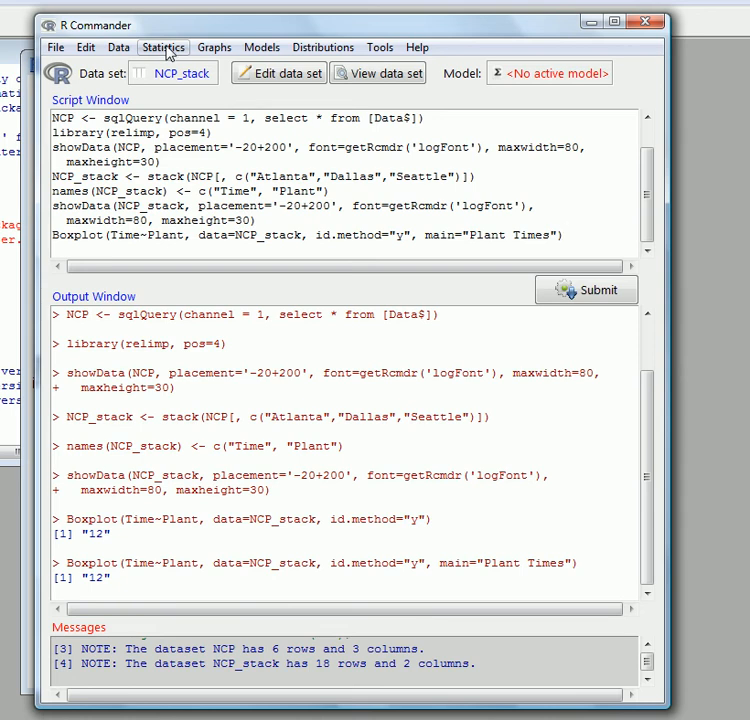
- Open the One-way ANOVA dialog from the Statistics > Means menu
left_click(162, 47)
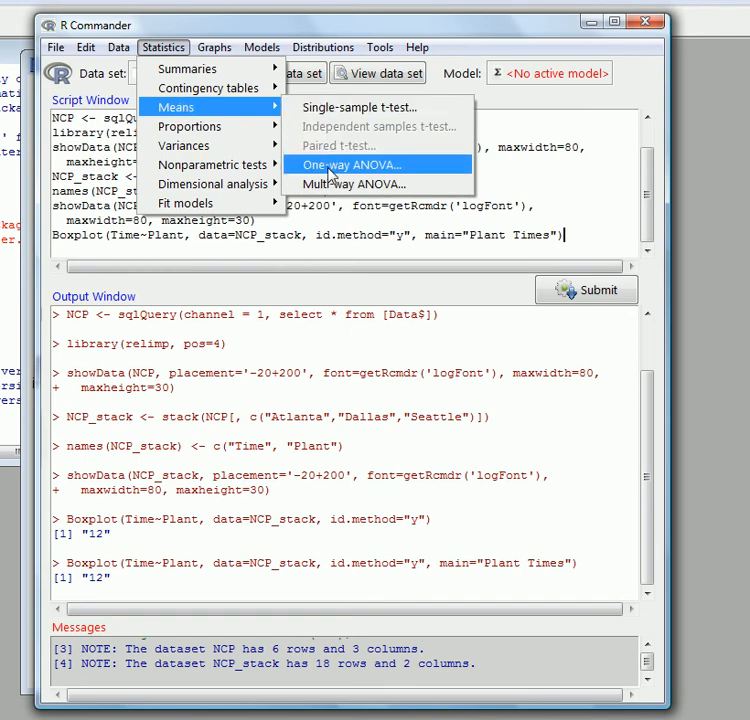
left_click(350, 164)
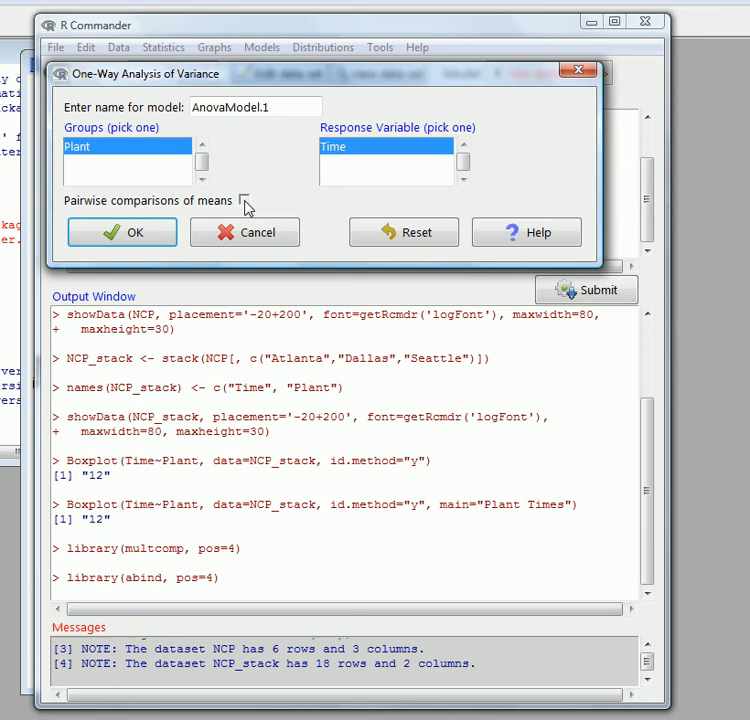
- Tick pairwise comparisons of means and run AnovaModel.1
left_click(245, 201)
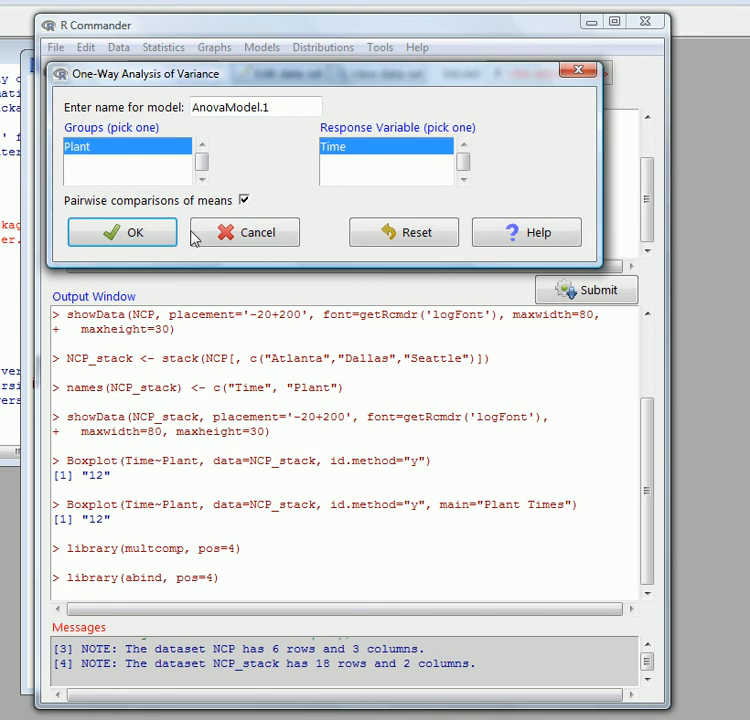
left_click(121, 232)
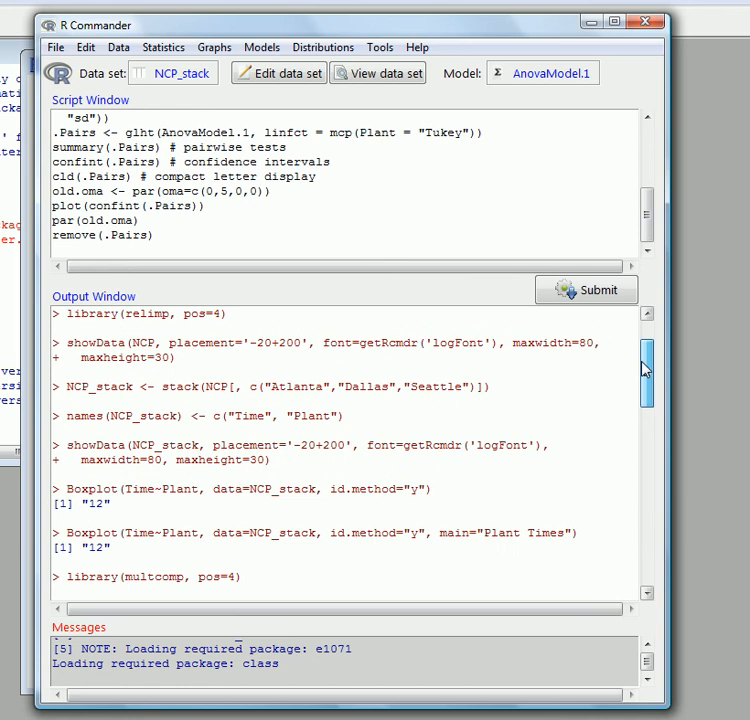
- Scroll the output to the ANOVA table (F = 9, p = 0.0027) and plant means
scroll("down", 3)
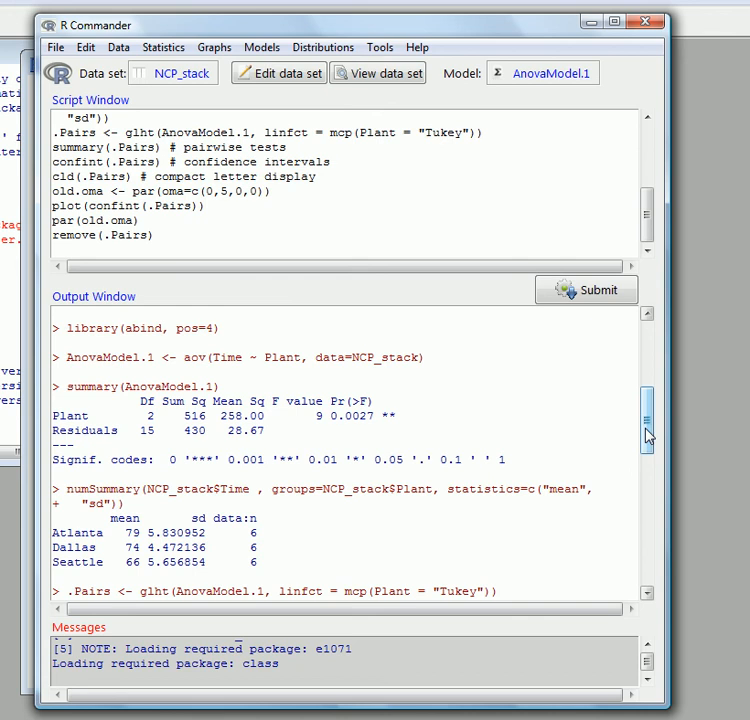
scroll("down", 3)
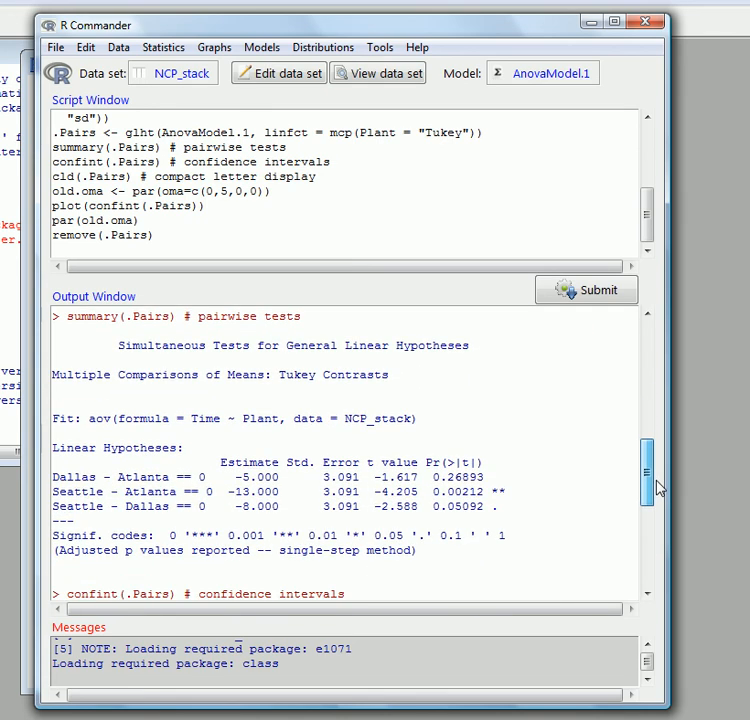
- Scroll the output past the Tukey contrasts (Seattle–Atlanta p = 0.00212) to the confidence intervals
scroll("down", 3)
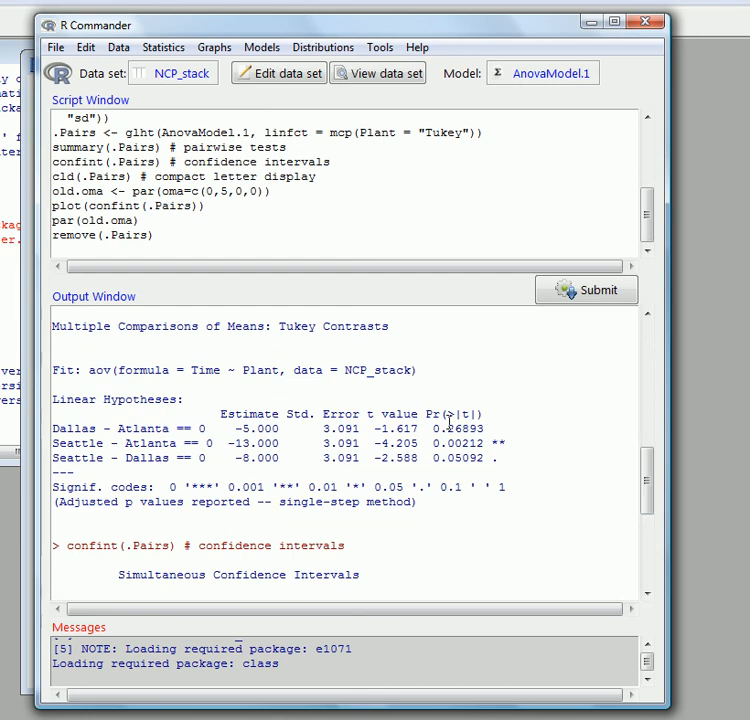
mouse_move(238, 503)
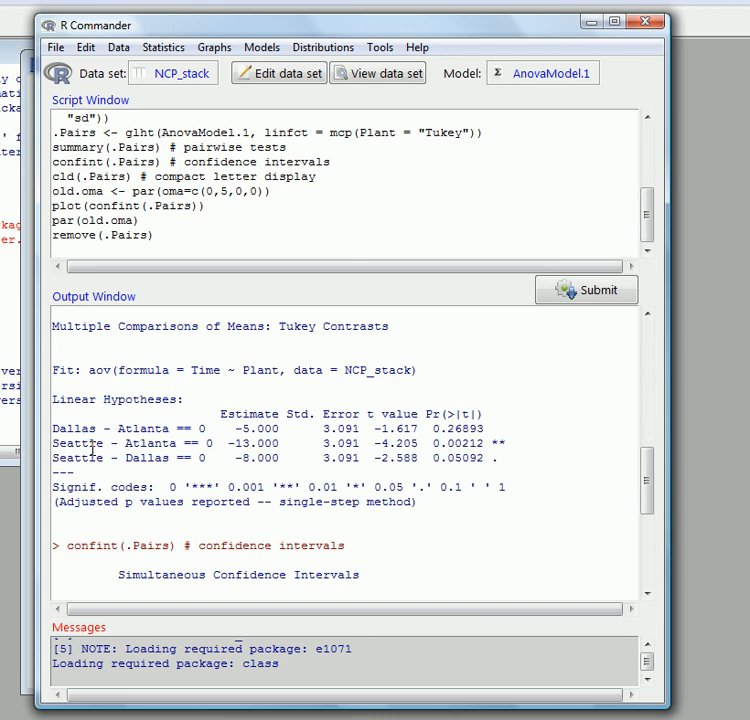
mouse_move(102, 435)
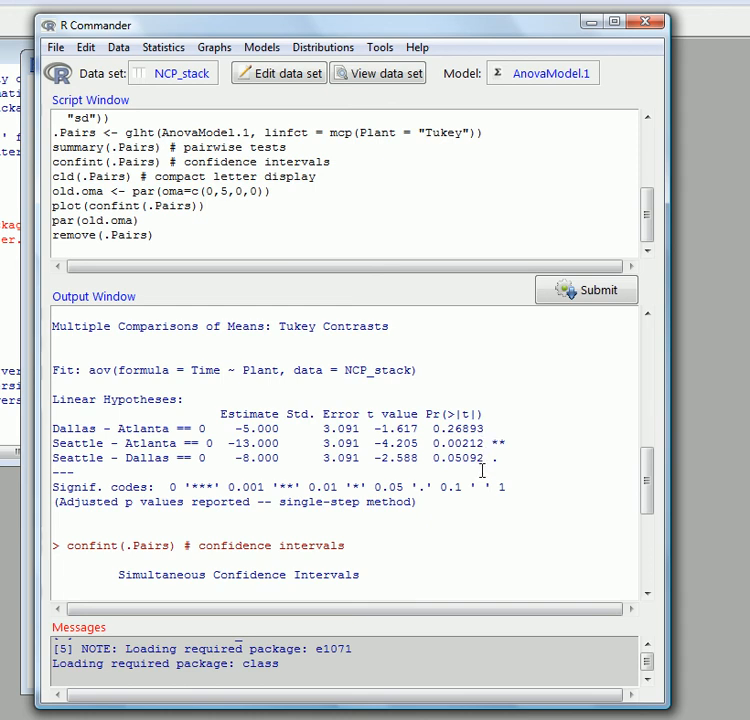
mouse_move(490, 458)
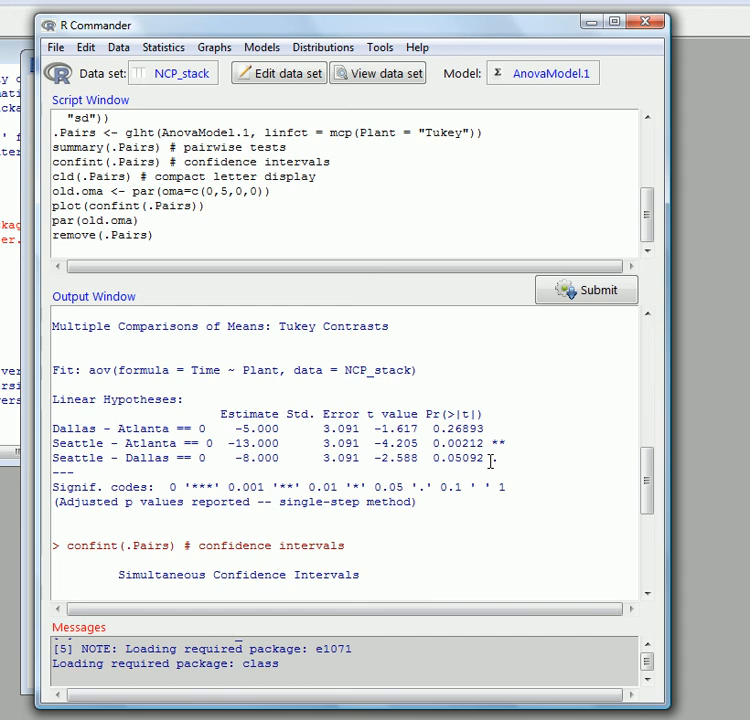
mouse_move(376, 611)
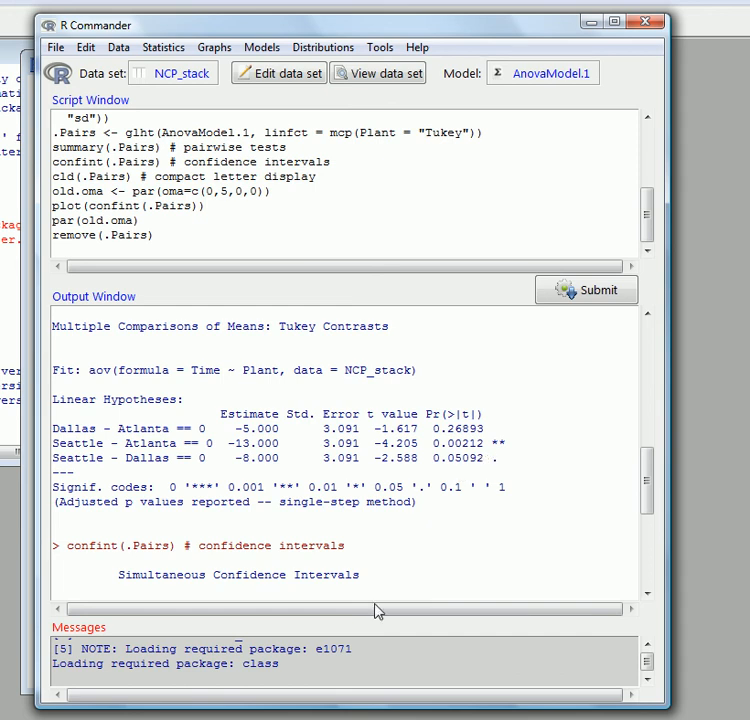
mouse_move(372, 610)
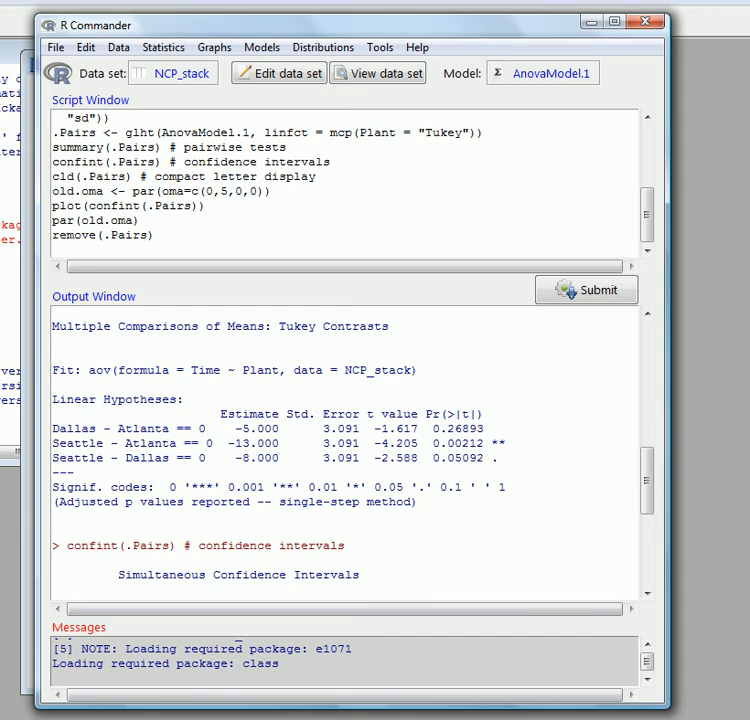